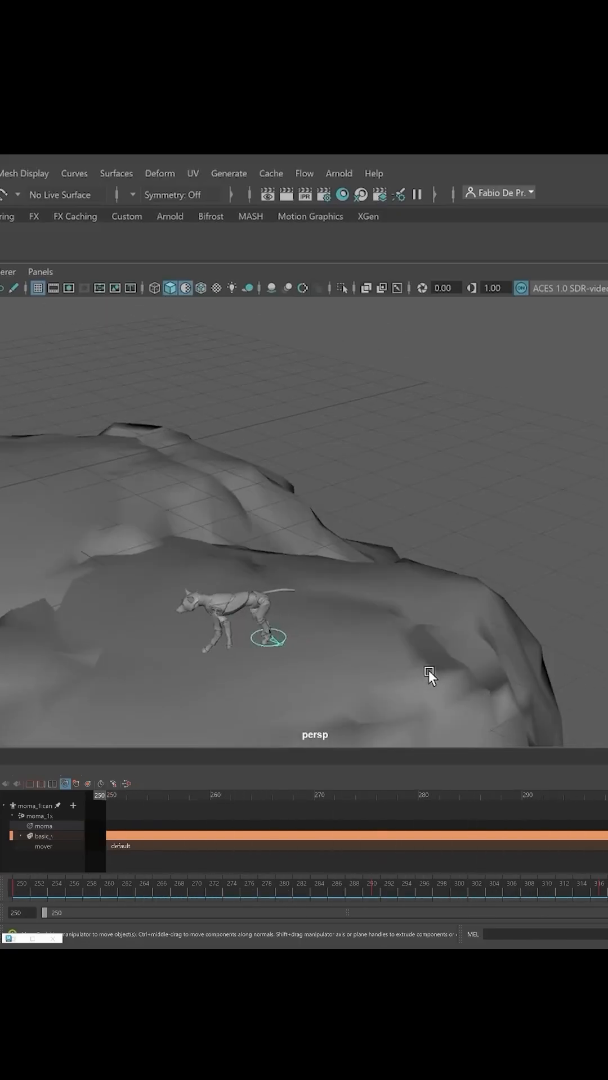
Recolour the dog's MotionMaker clip track to a green hue in the Color Chooser
left_click(448, 795)
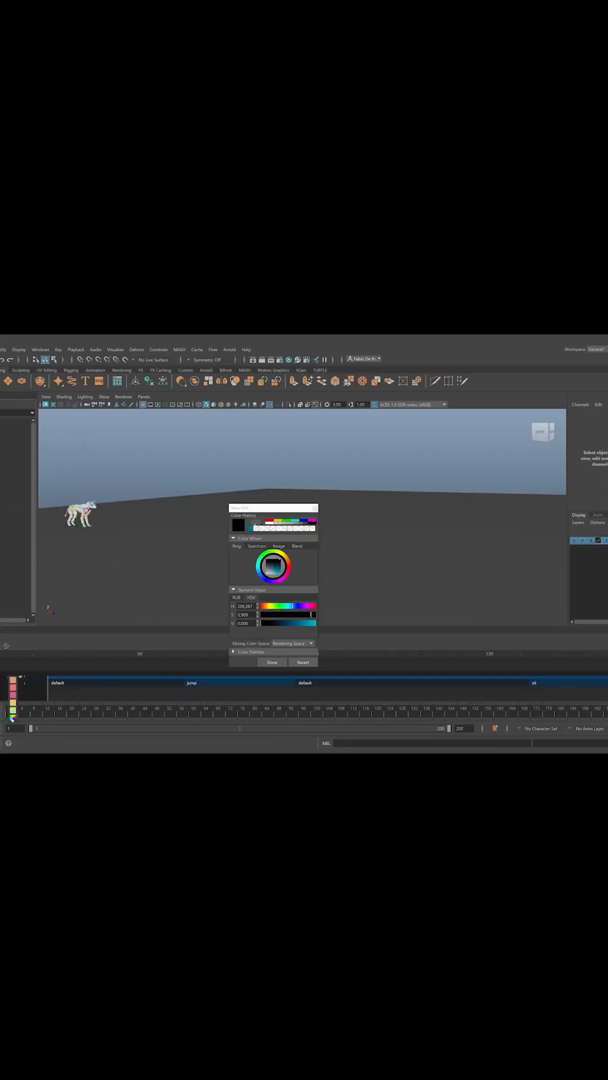
left_click(274, 566)
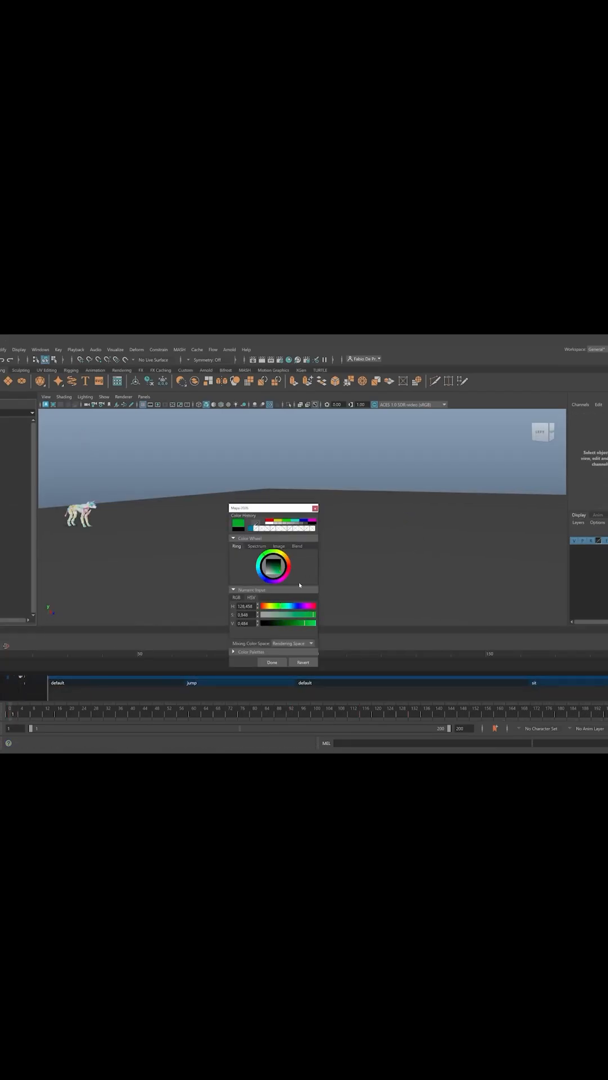